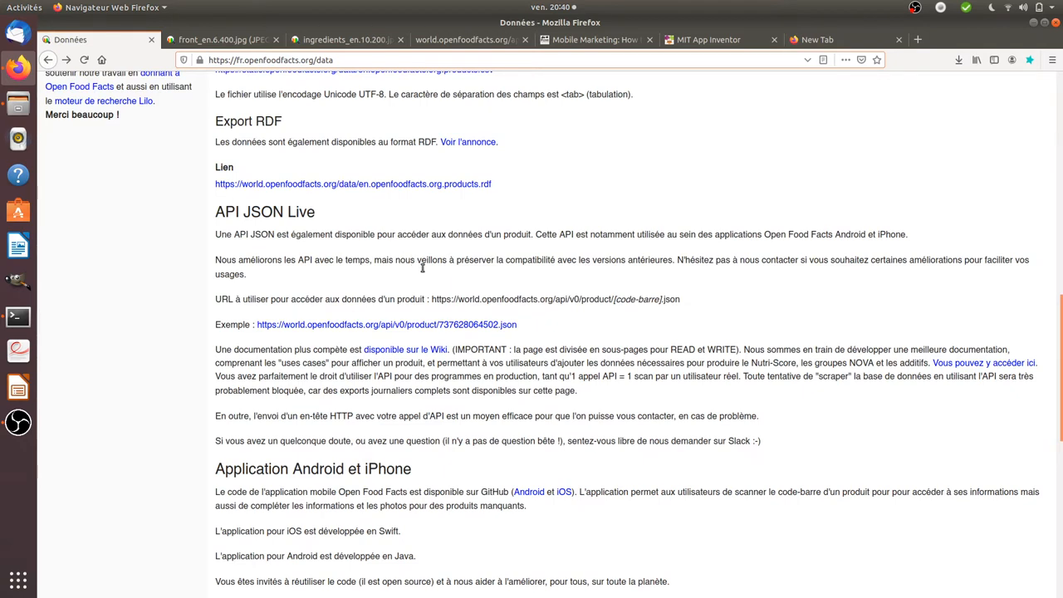
Switch from the Open Food Facts JSON API page to the EatOrNotEat App Inventor tab.
click(708, 39)
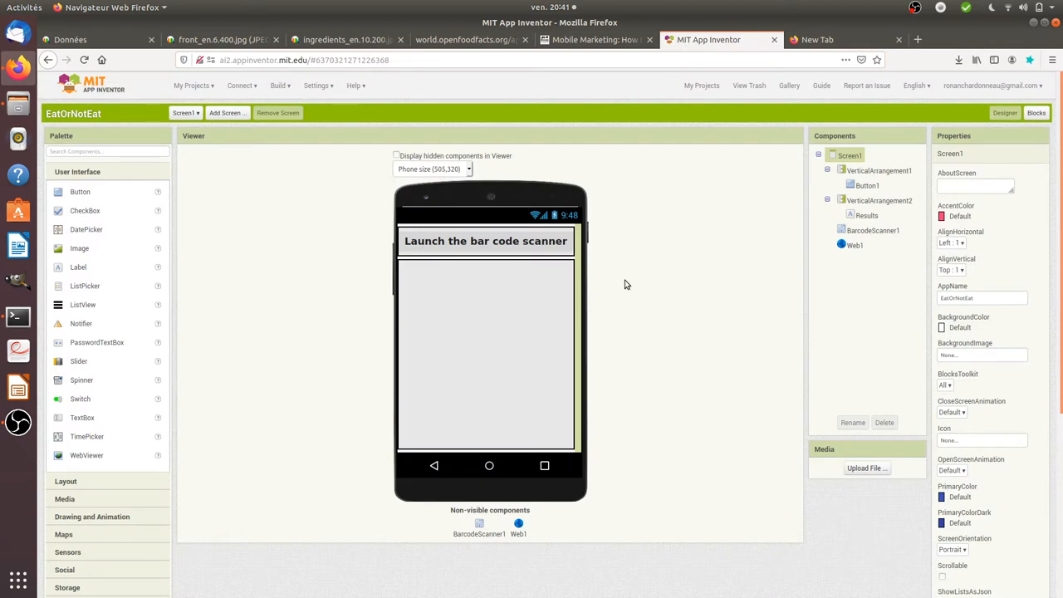
mouse_move(531, 534)
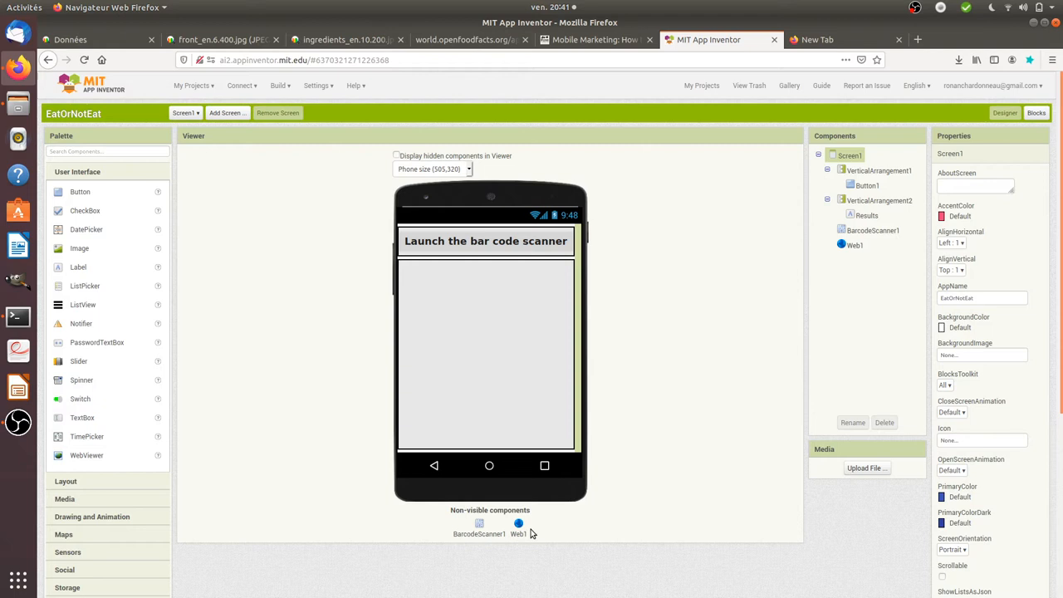
mouse_move(487, 267)
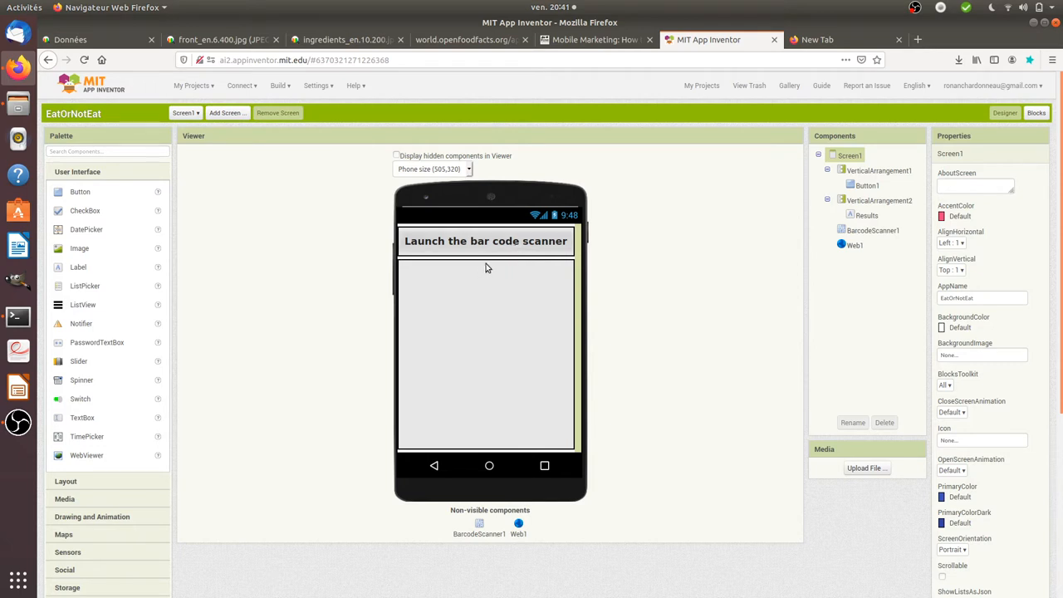
Open the Blocks editor showing Button1.Click, AfterScan and Web1.GotText logic.
click(1035, 112)
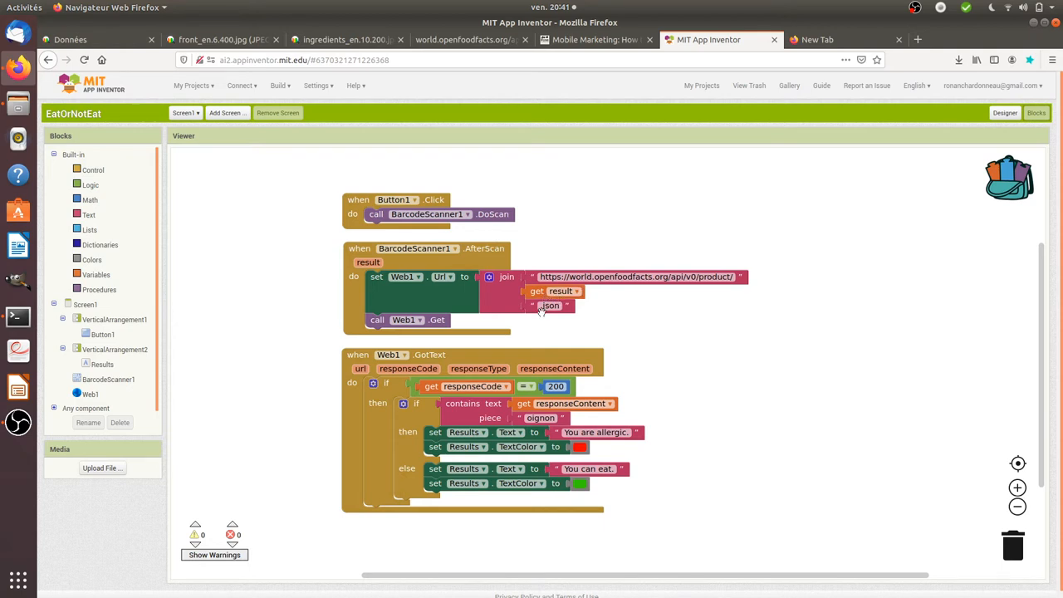
mouse_move(463, 154)
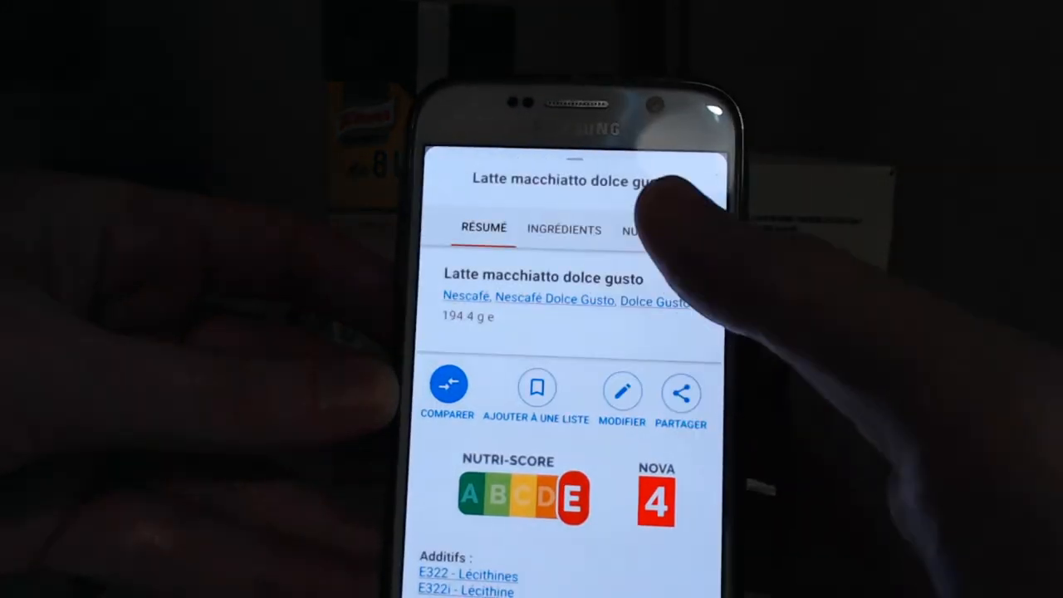
Show the Latte macchiato dolce gusto ingredients tab listing Lait and Soja allergens.
click(564, 229)
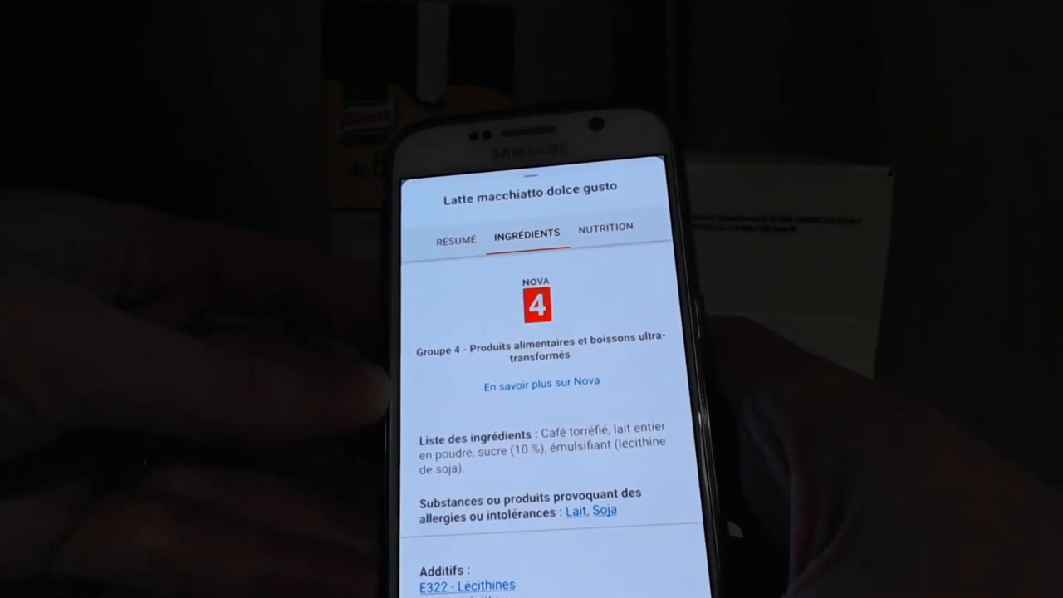